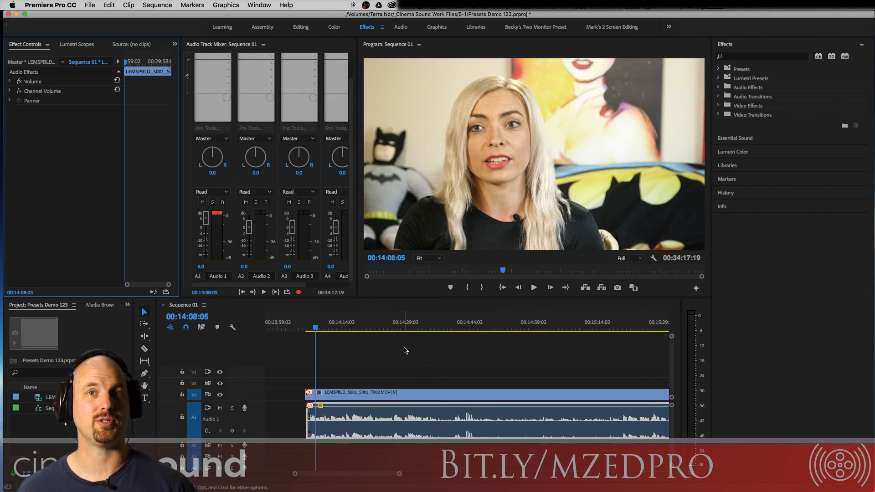
mouse_move(403, 303)
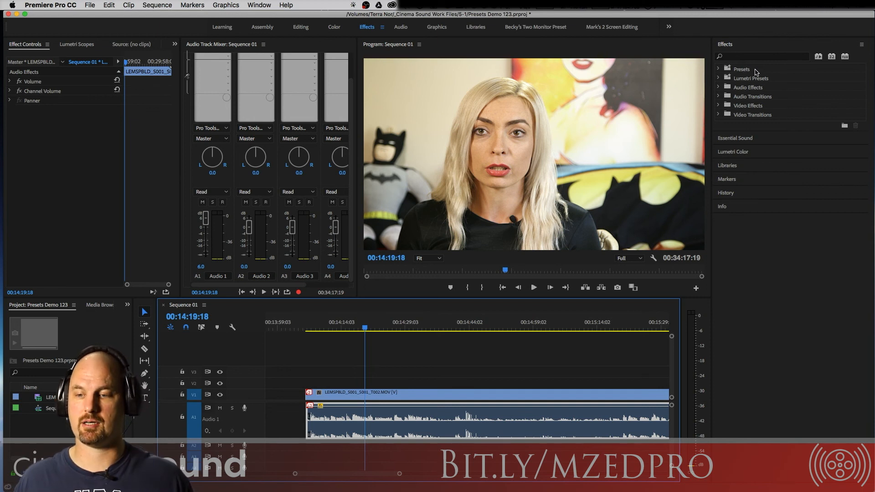
Expand Presets, then Cinema Sound Audio Presets, then CS Combos in the Effects panel.
right_click(742, 69)
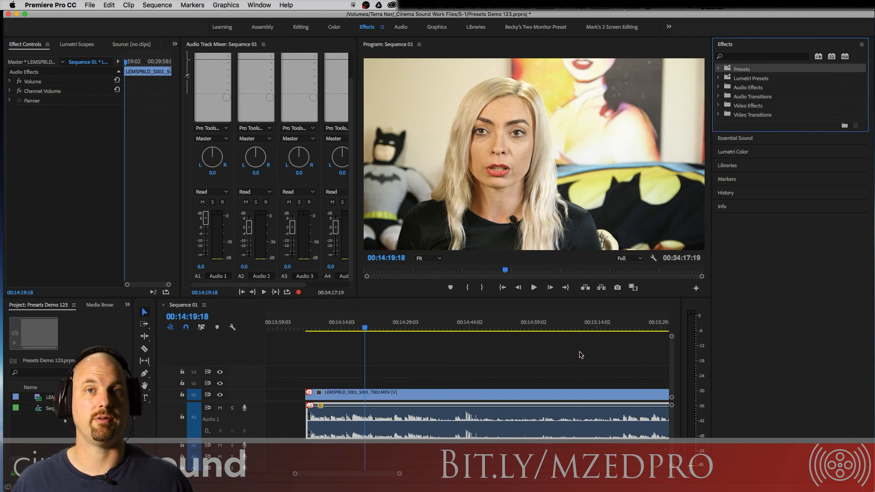
click(720, 69)
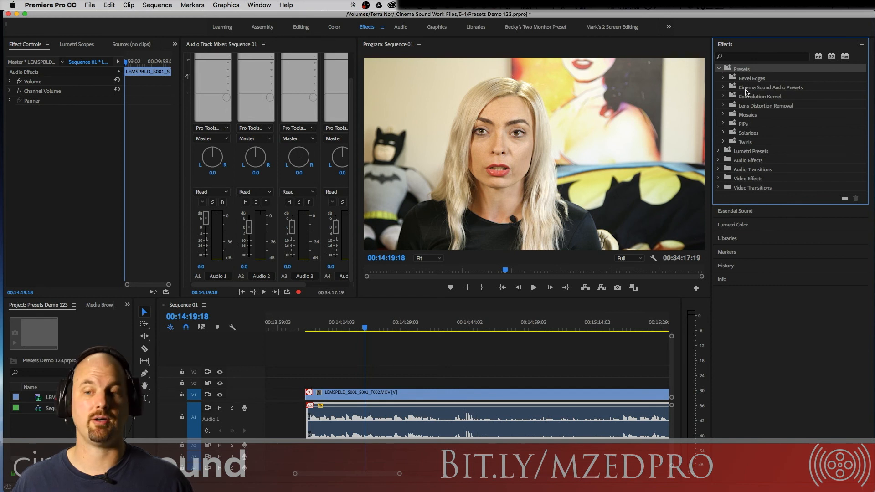
click(723, 87)
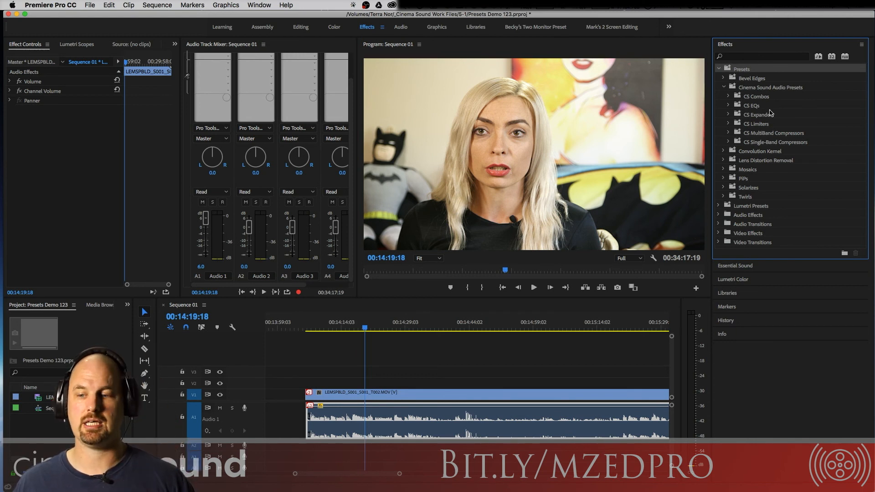
mouse_move(767, 134)
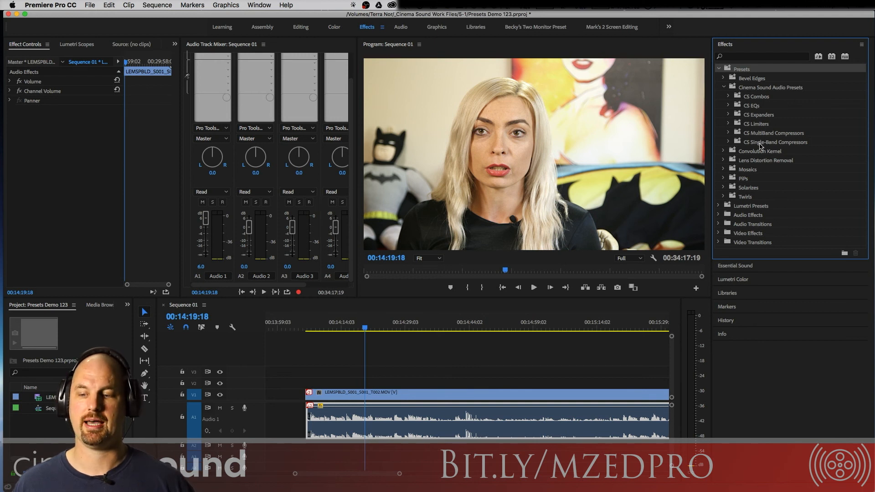
mouse_move(728, 99)
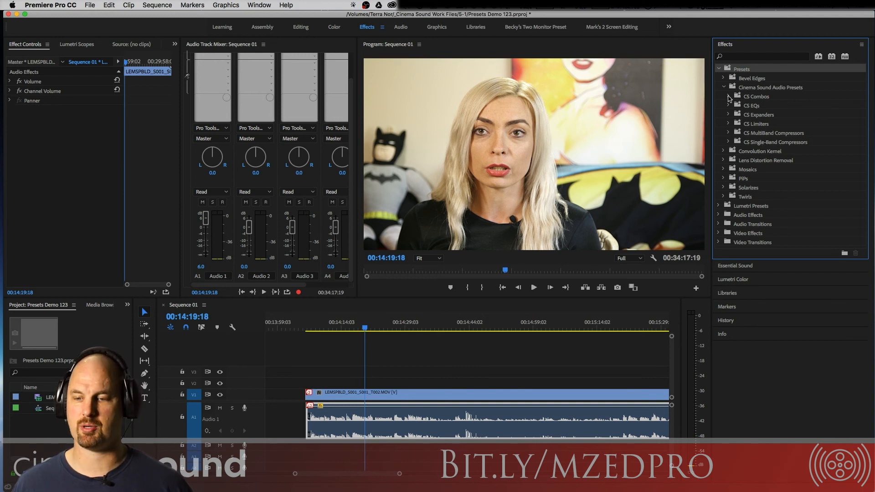
click(724, 96)
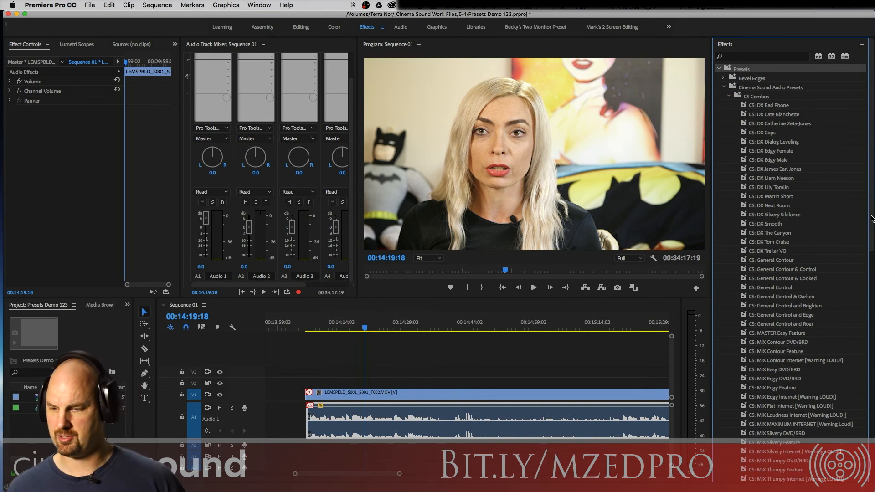
scroll(down, 3)
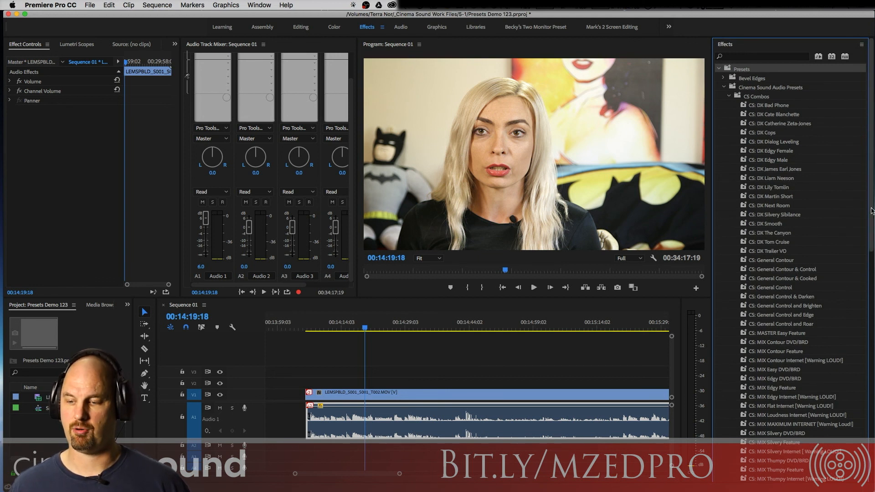
scroll(down, 3)
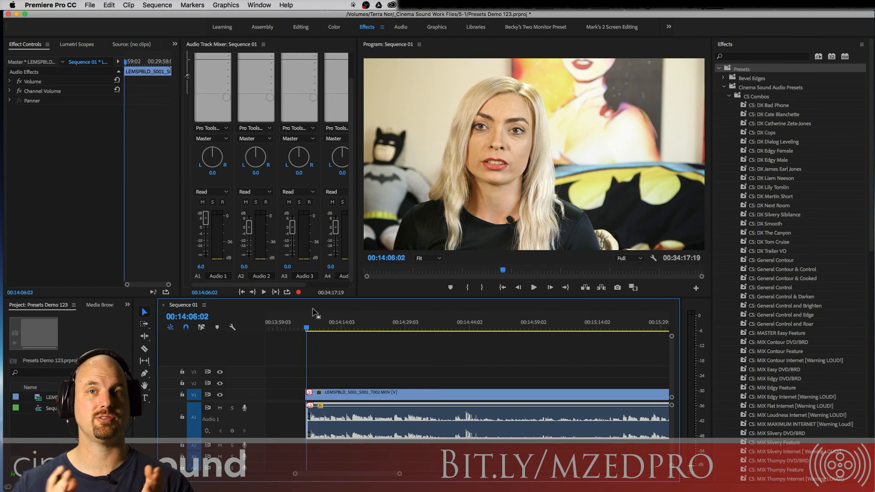
mouse_move(461, 192)
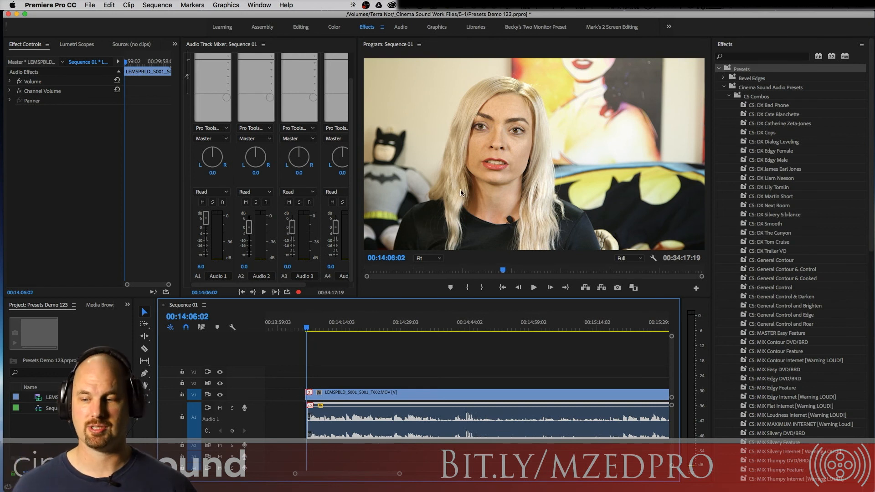
mouse_move(774, 104)
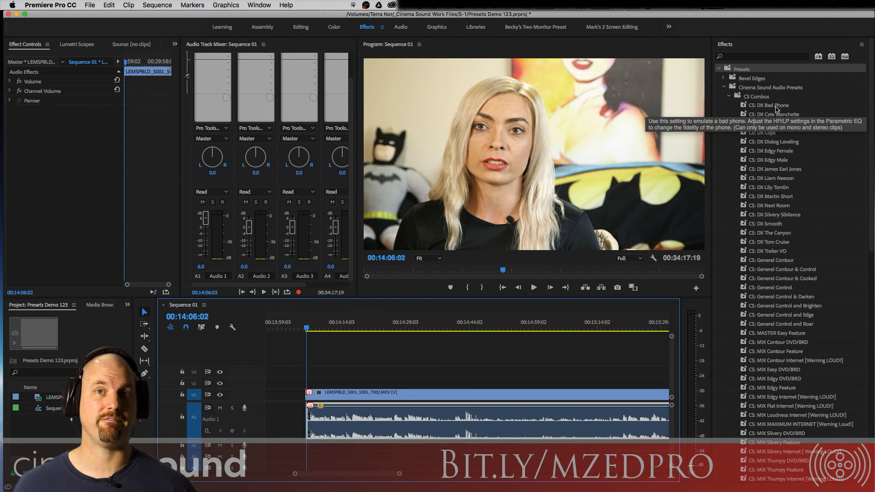
click(533, 287)
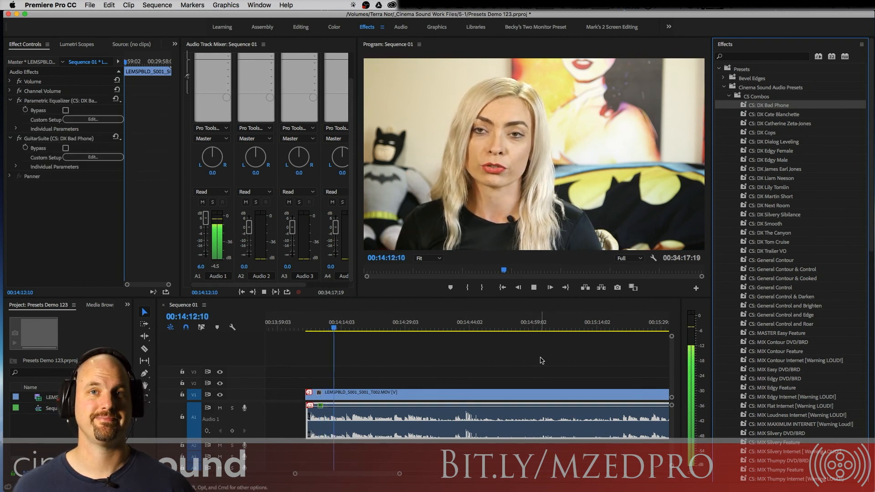
click(533, 286)
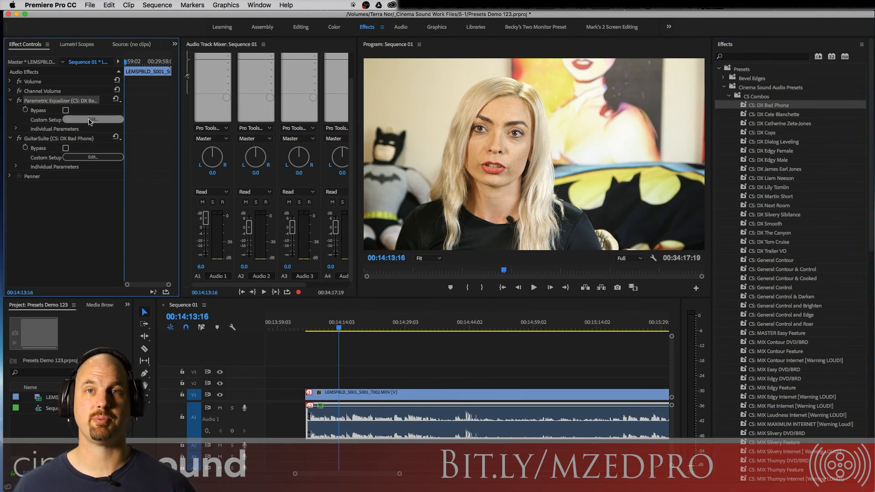
click(92, 119)
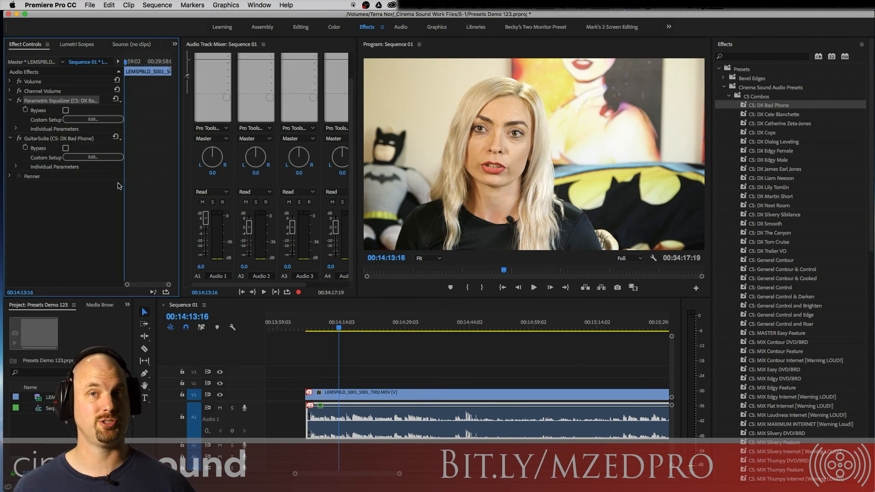
click(533, 287)
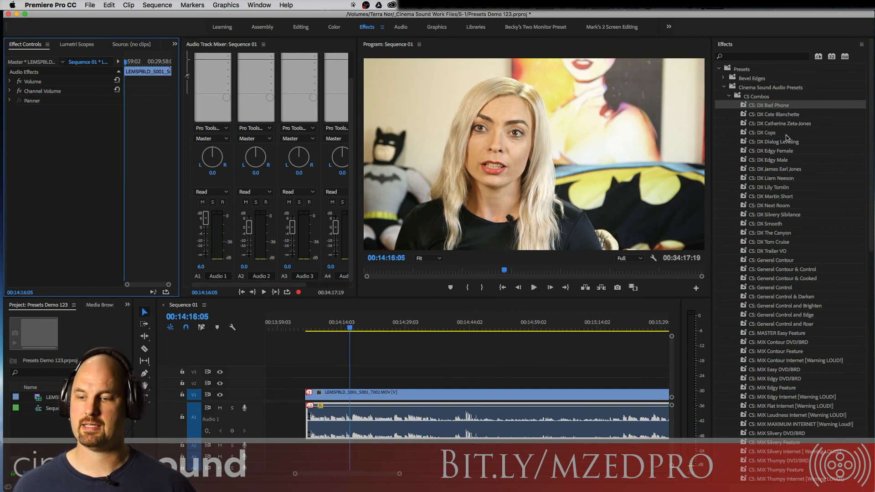
double_click(763, 132)
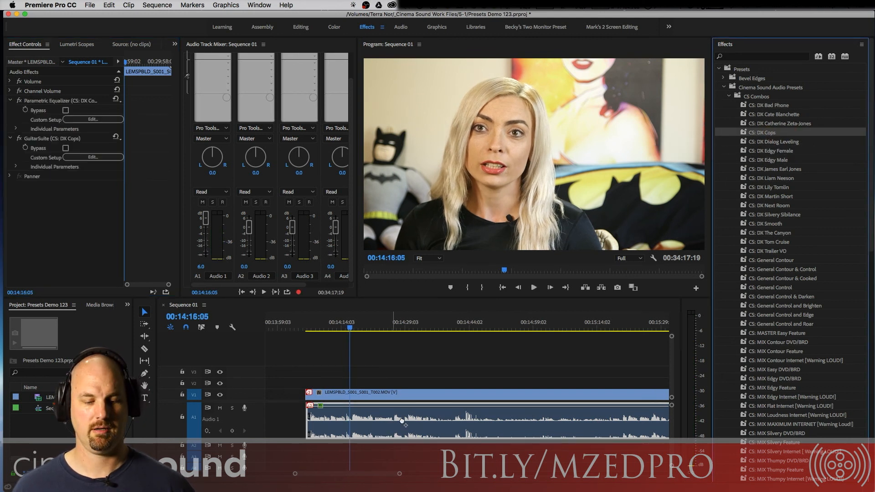
click(532, 286)
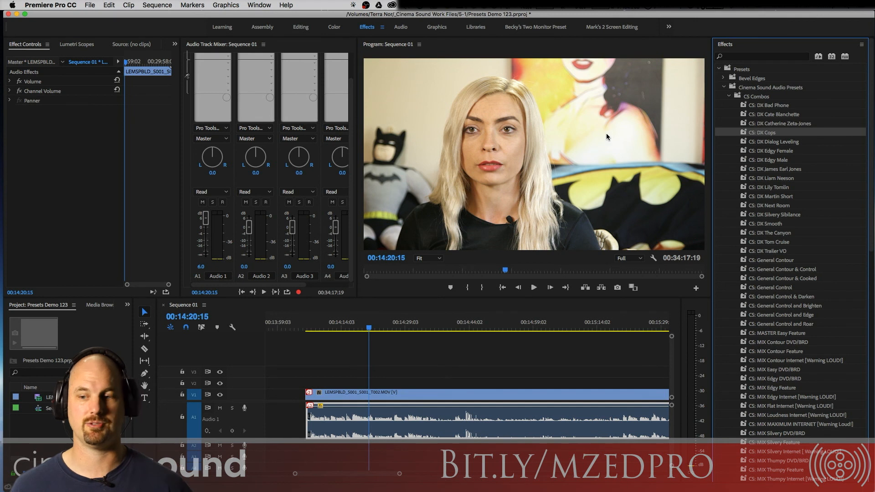
mouse_move(320, 329)
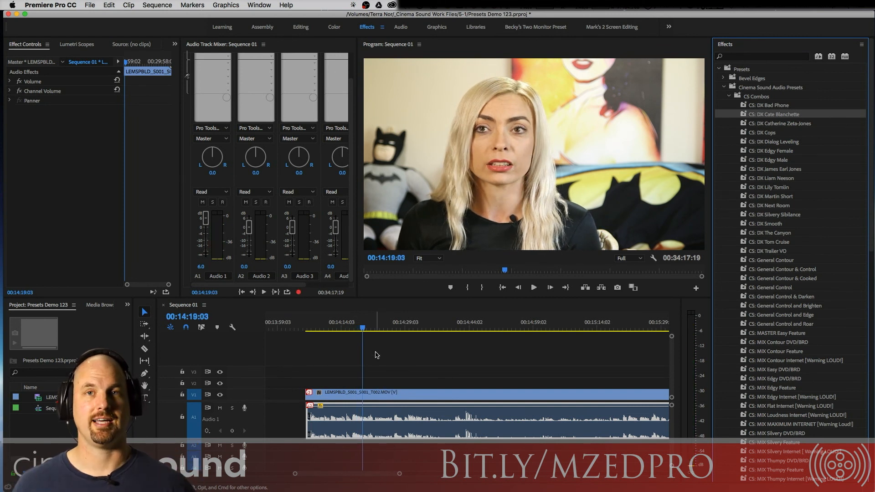
mouse_move(781, 124)
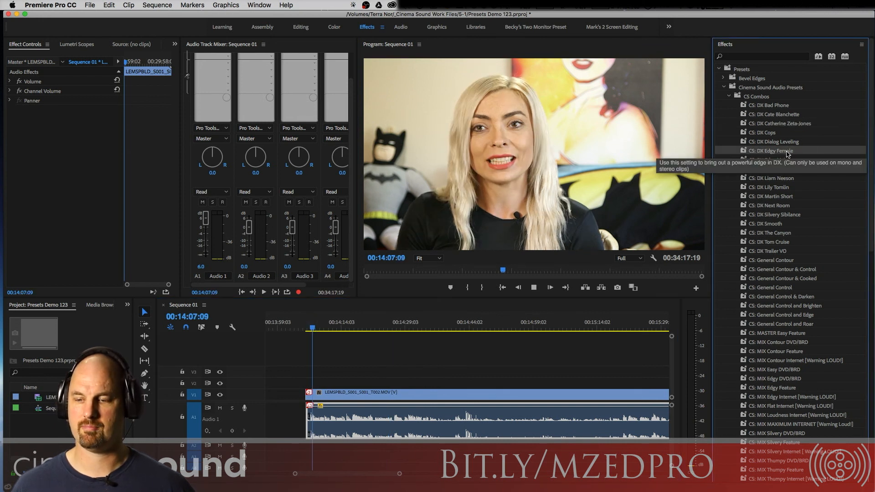
double_click(771, 151)
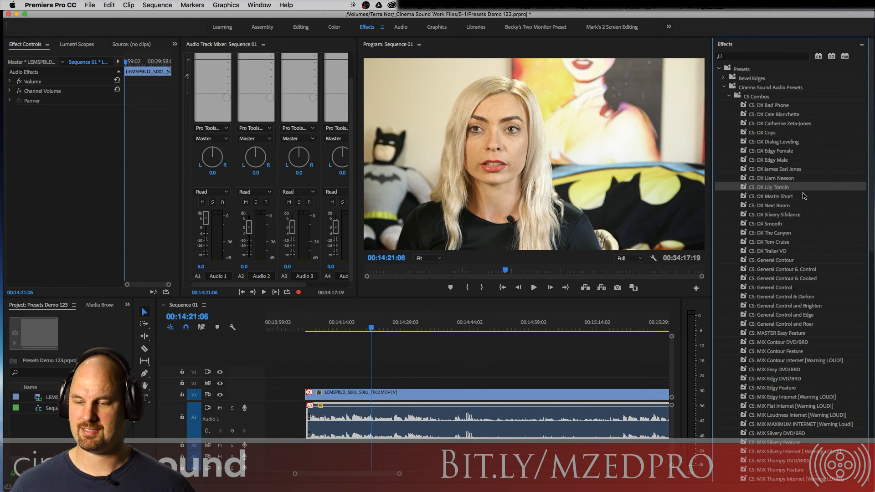
Audition further CS Combos presets such as CS: DX Next Room on the dialogue clip.
double_click(773, 204)
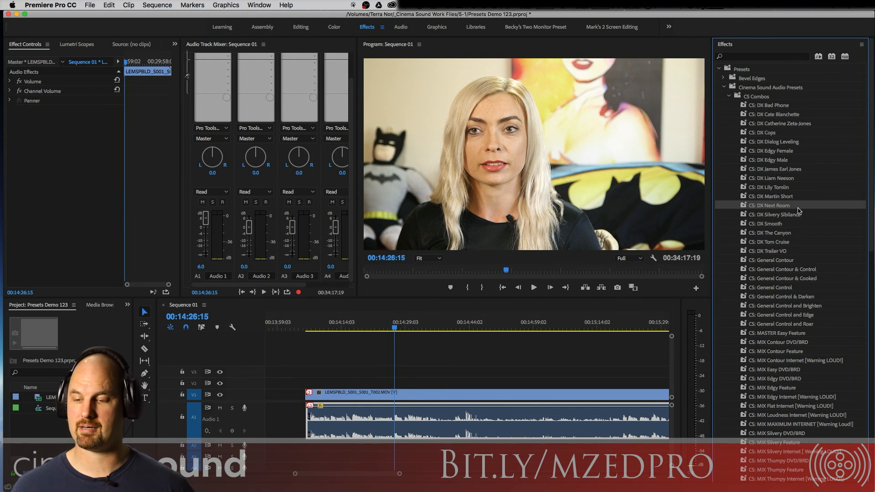
double_click(779, 214)
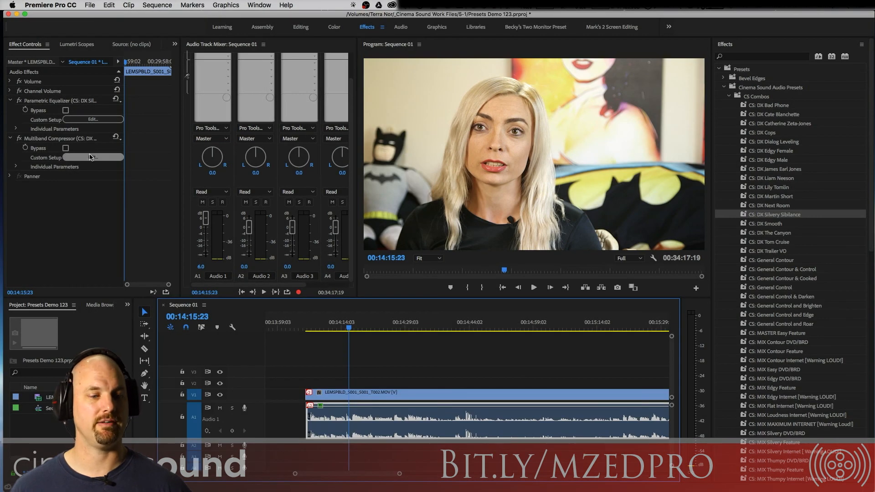
Inspect the applied effect's parametric equalizer curve during playback, then close the editor.
click(92, 156)
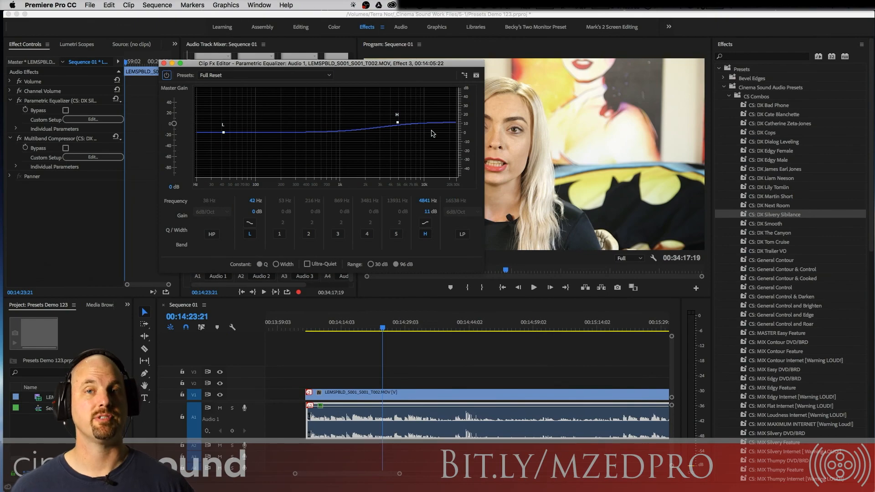
mouse_move(342, 77)
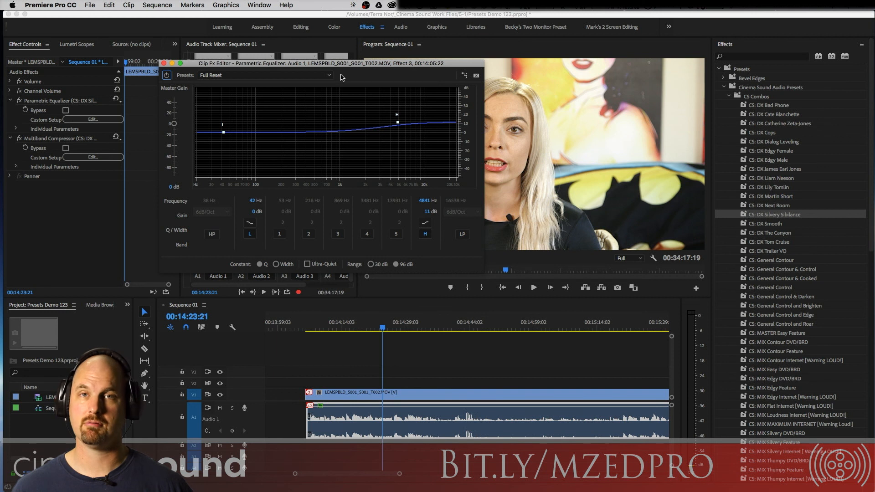
mouse_move(359, 122)
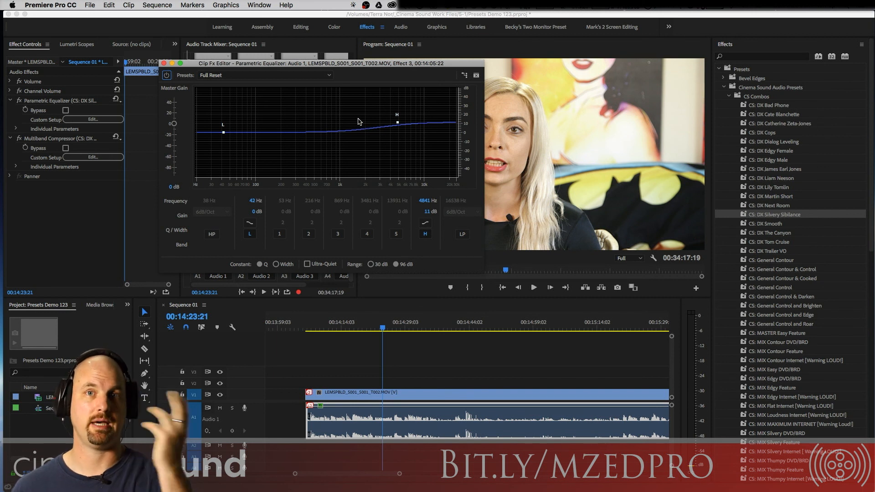
mouse_move(335, 127)
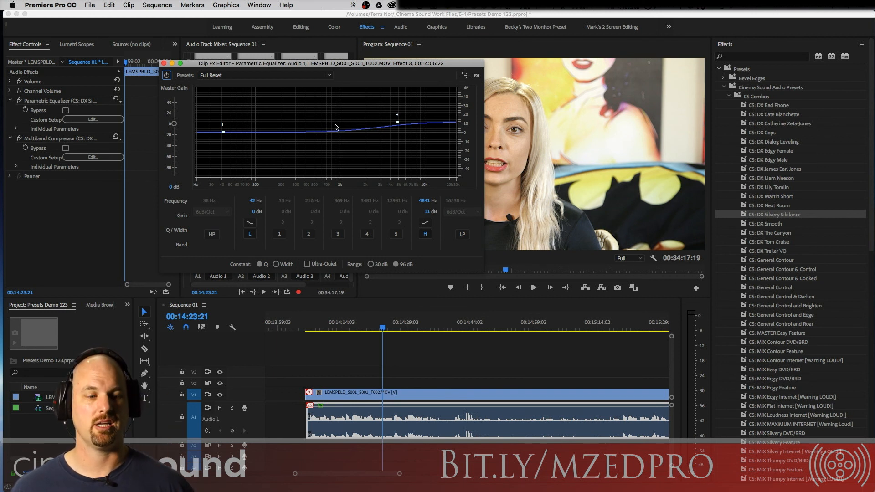
mouse_move(21, 144)
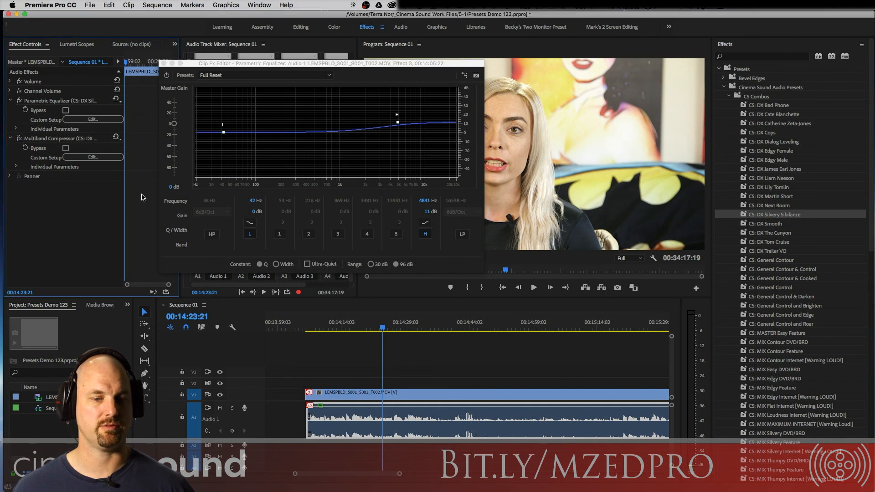
click(533, 288)
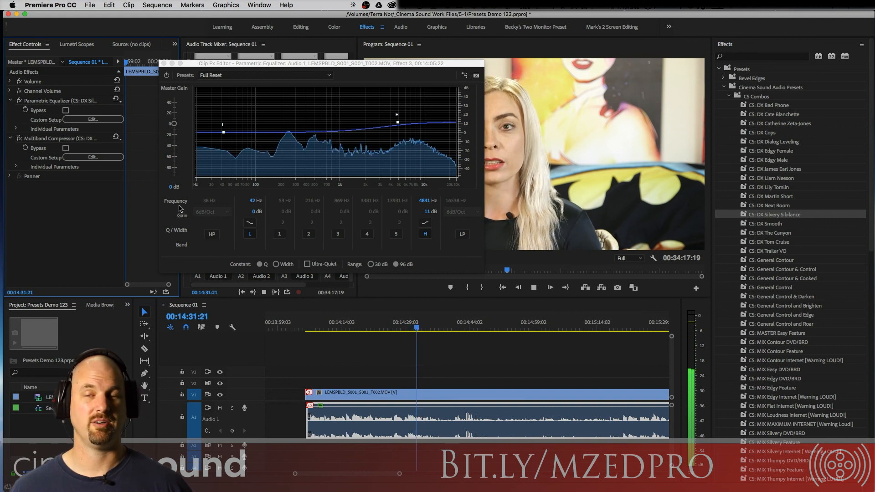
click(18, 139)
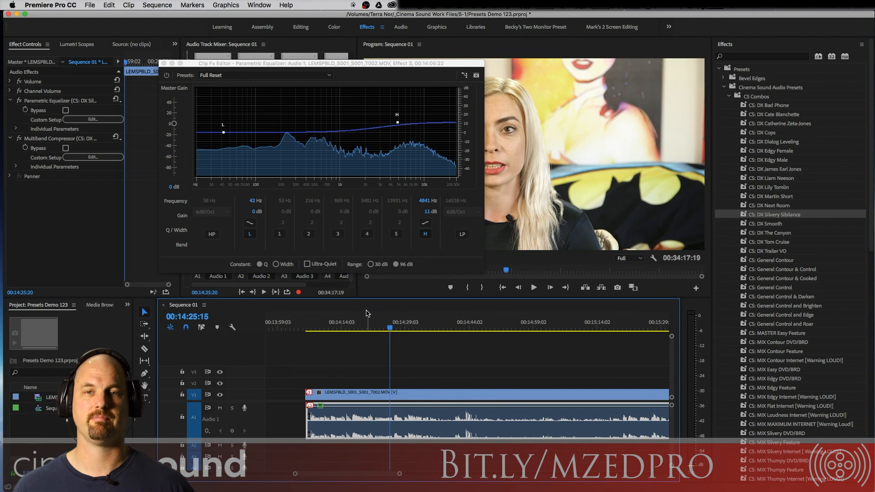
click(533, 287)
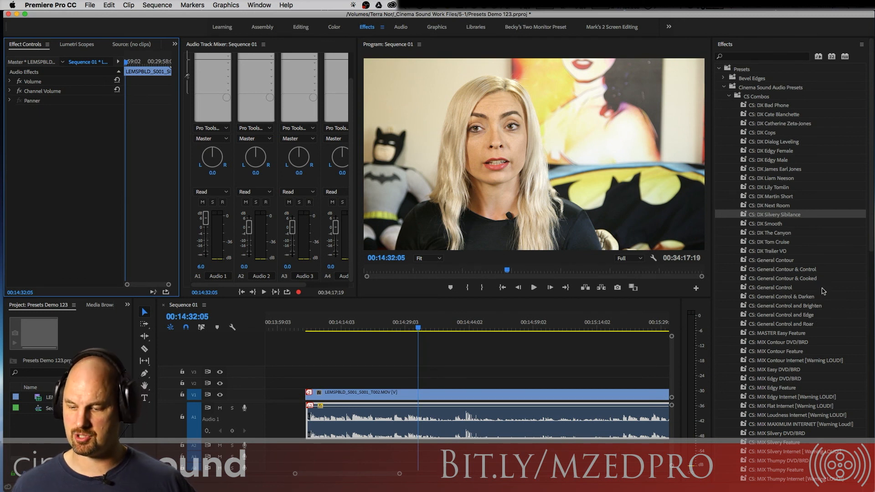
mouse_move(773, 288)
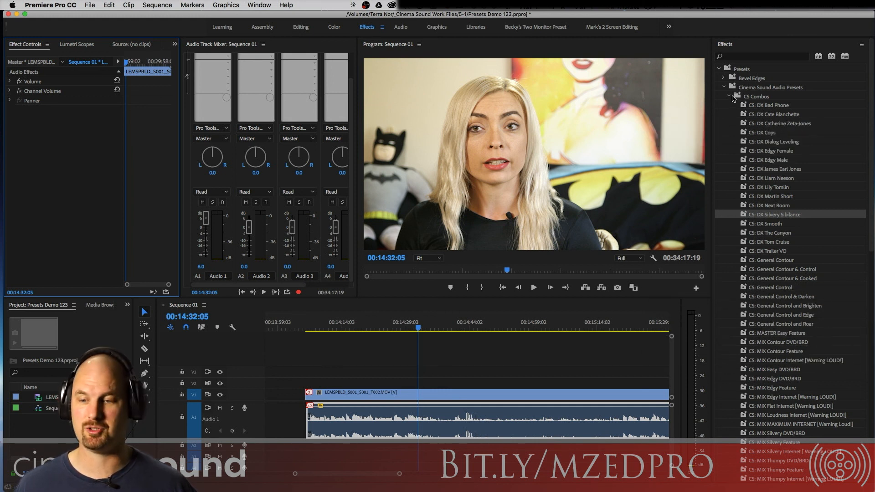
Switch to CS EQs and audition EQ: DX Female Boost and Female Cut on the clip.
click(728, 96)
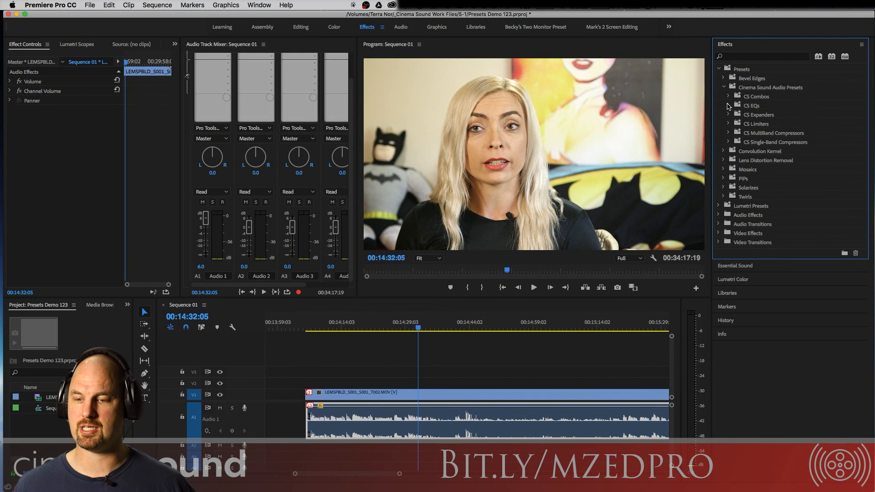
click(729, 105)
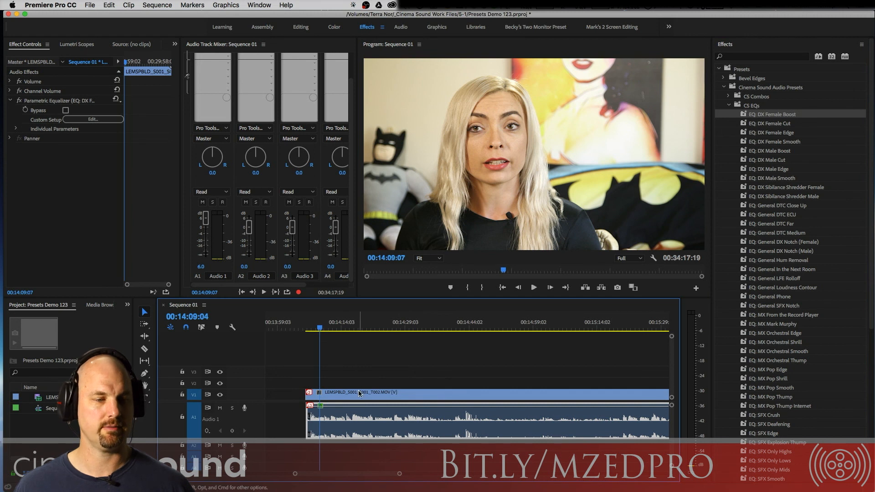
click(533, 288)
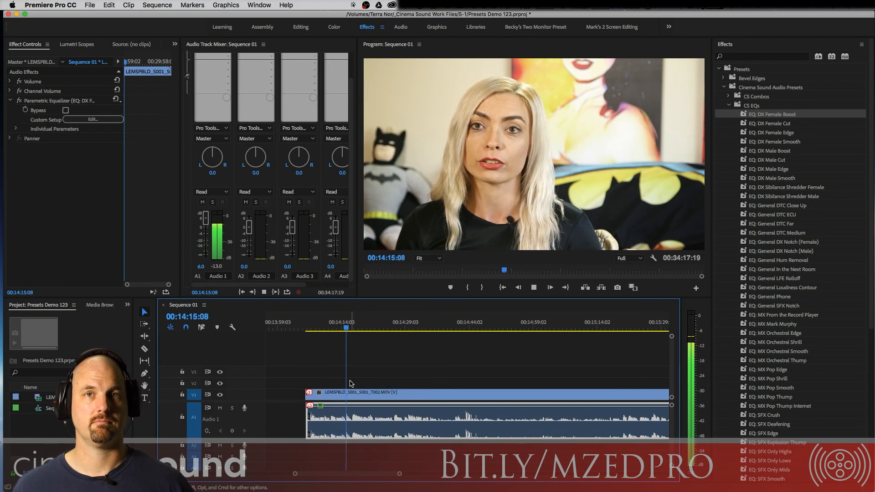
click(532, 287)
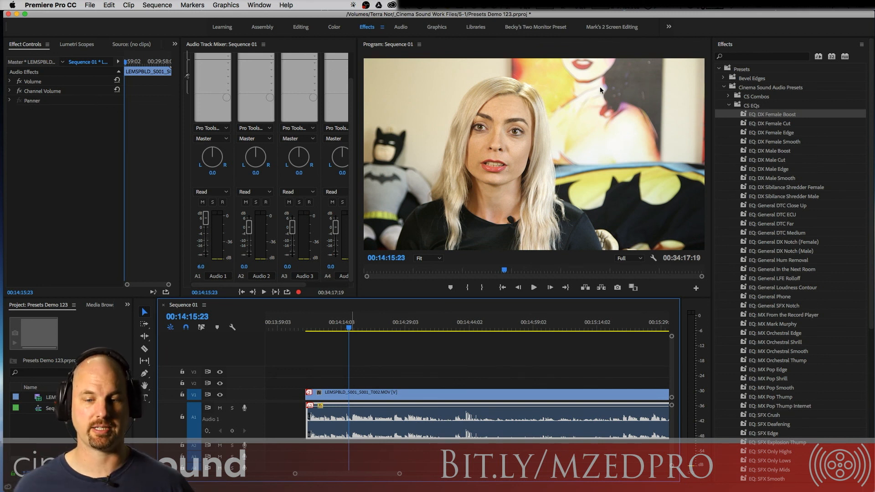
click(532, 287)
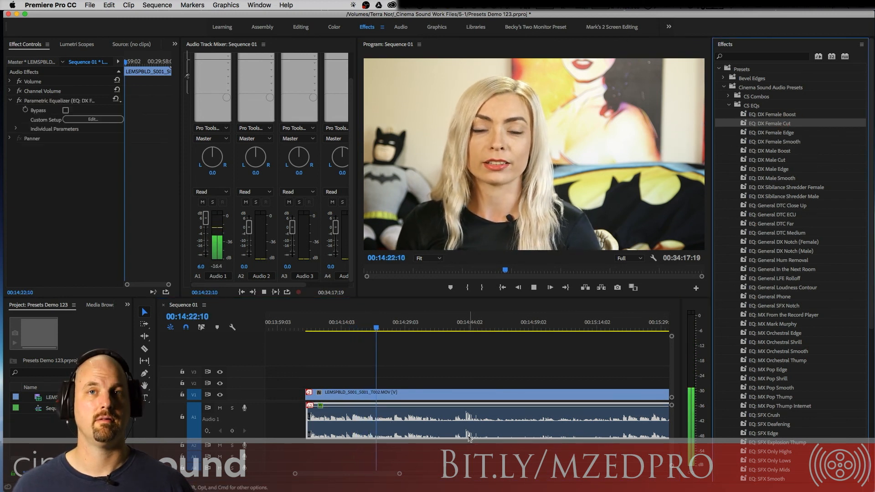
Remove the Female Cut EQ and apply further female EQ presets such as Edge.
click(92, 119)
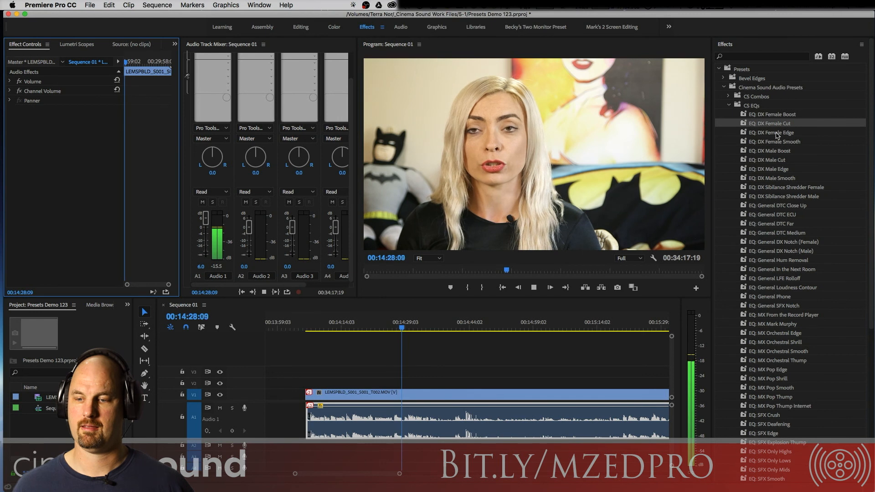
double_click(772, 132)
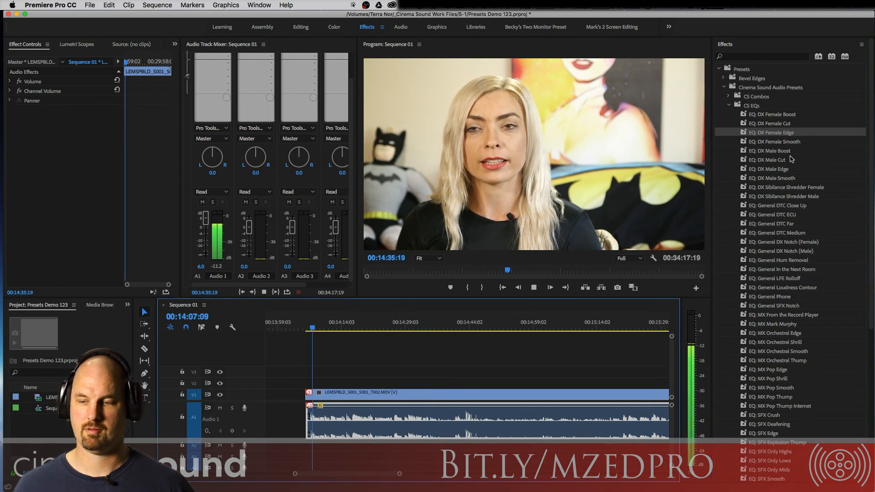
double_click(775, 141)
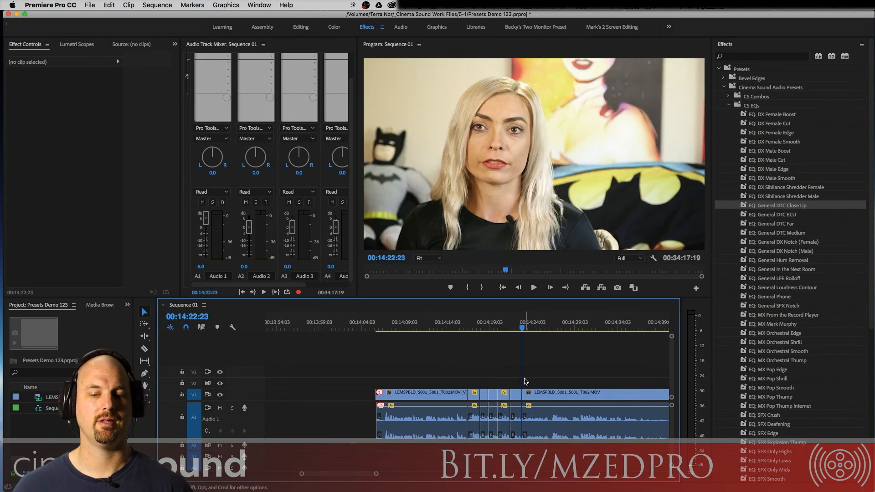
Play the split dialogue pieces with General DTC Close Up and Far EQ presets applied.
click(467, 328)
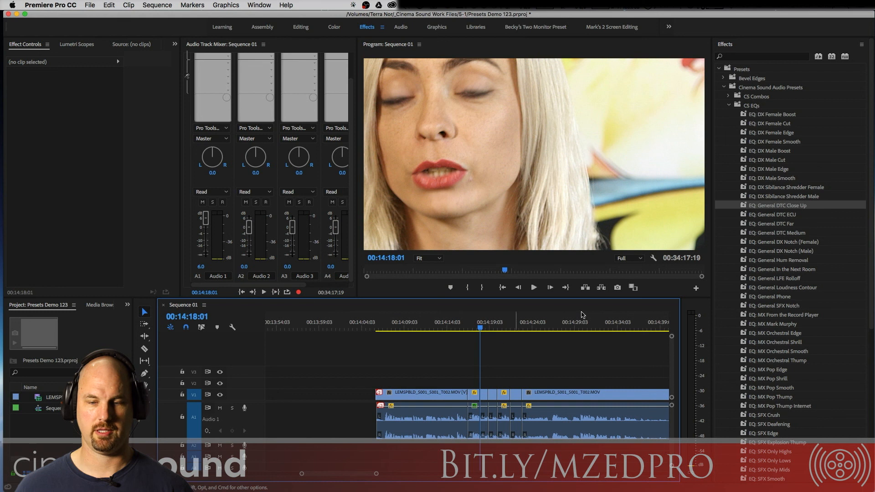
click(775, 215)
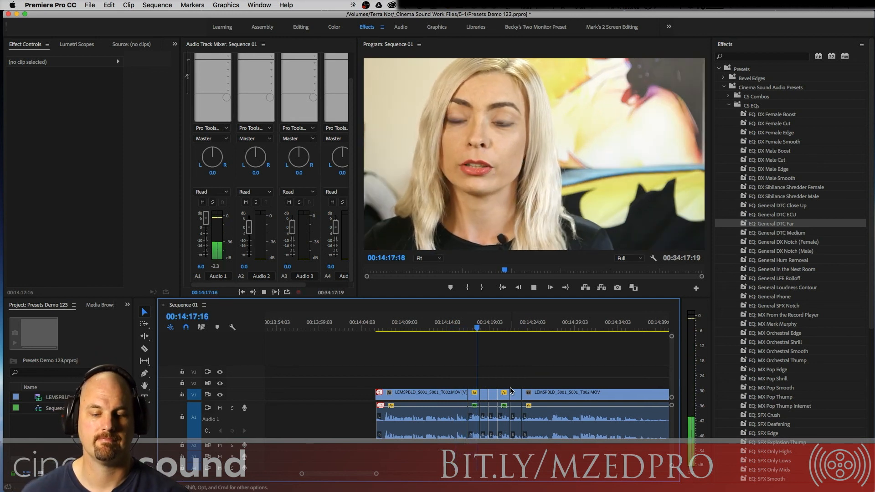
click(549, 288)
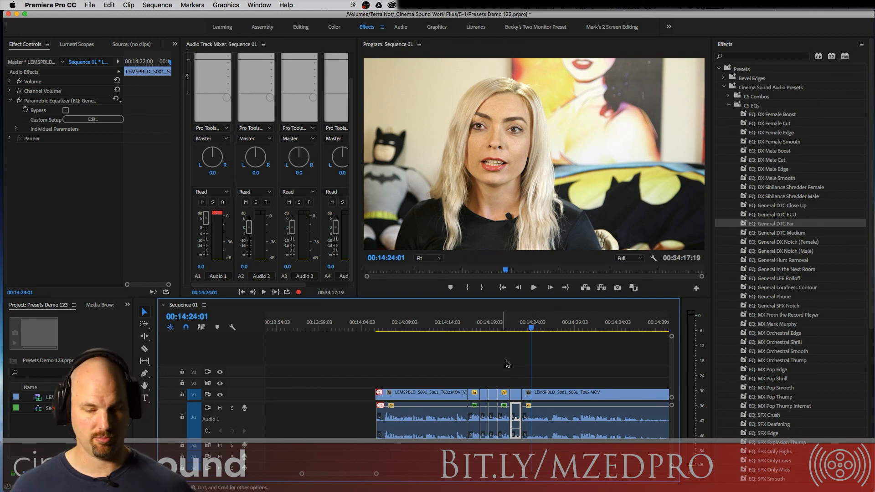
Switch to CS Expanders and play the last section with Expansion DX Easy Clean Room.
click(729, 105)
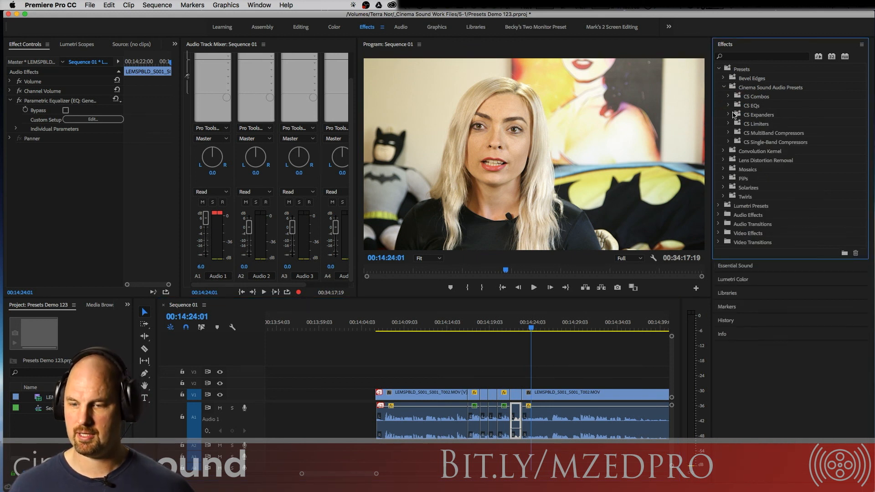
click(729, 114)
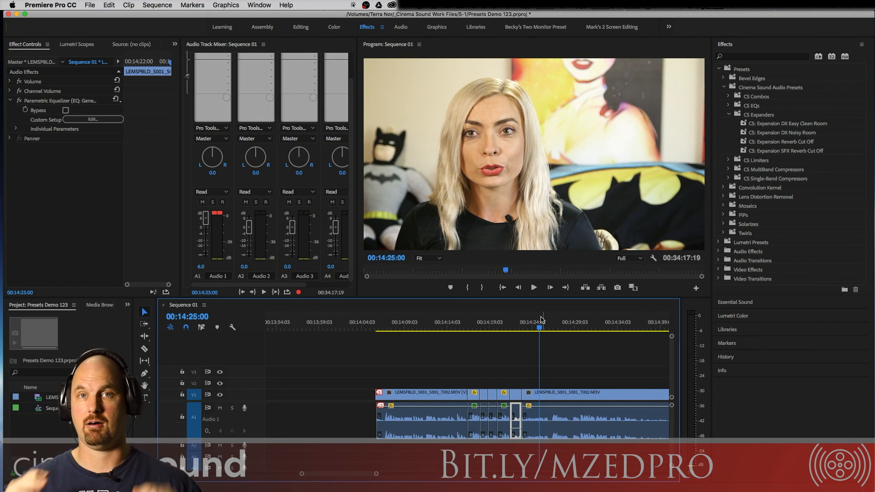
mouse_move(790, 124)
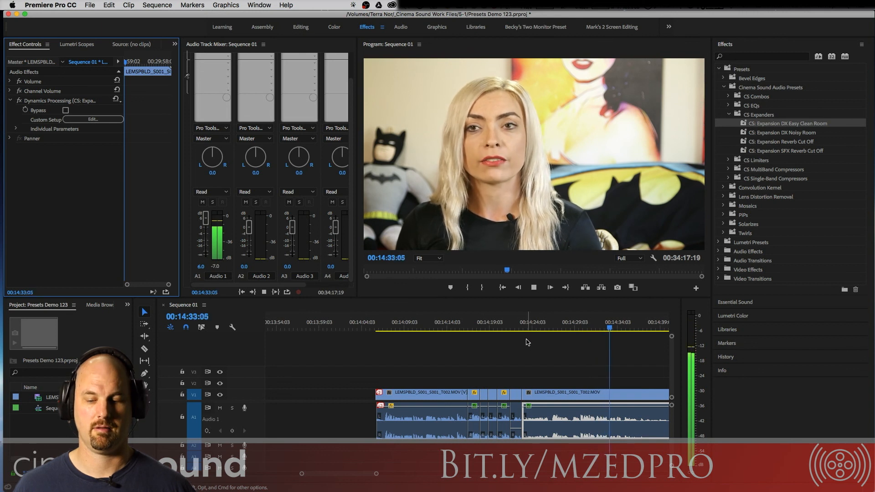
click(549, 287)
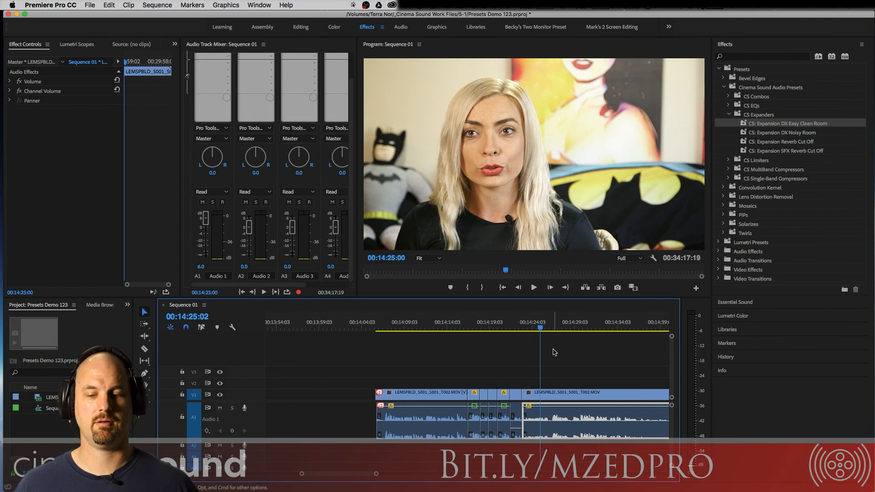
click(533, 287)
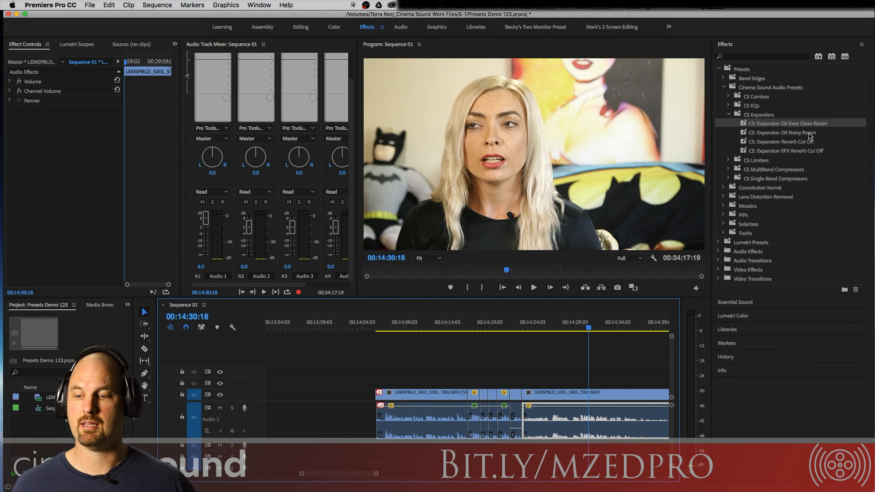
mouse_move(784, 132)
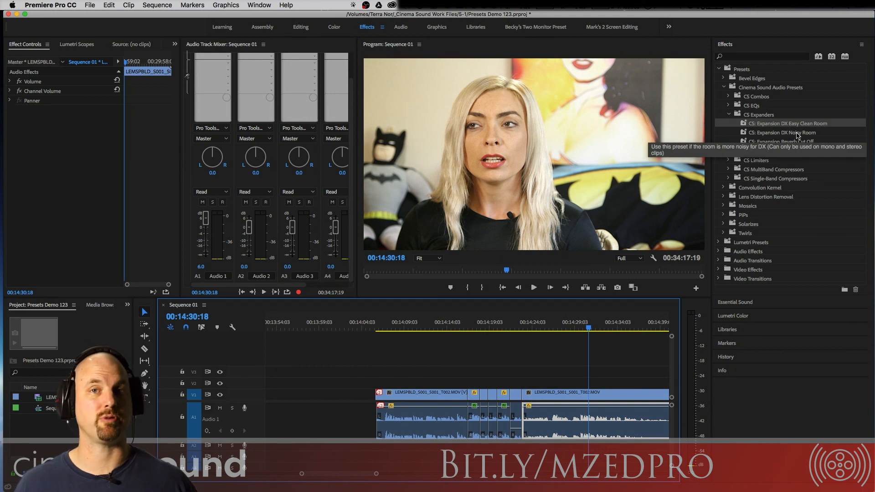
Browse CS Limiters, then play the clip with the CS: DX Knife-Edge multiband compressor.
click(729, 114)
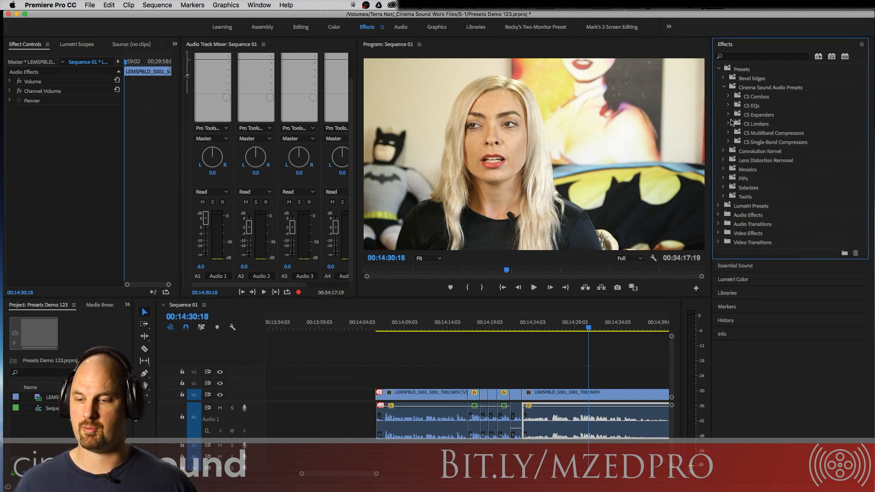
click(728, 124)
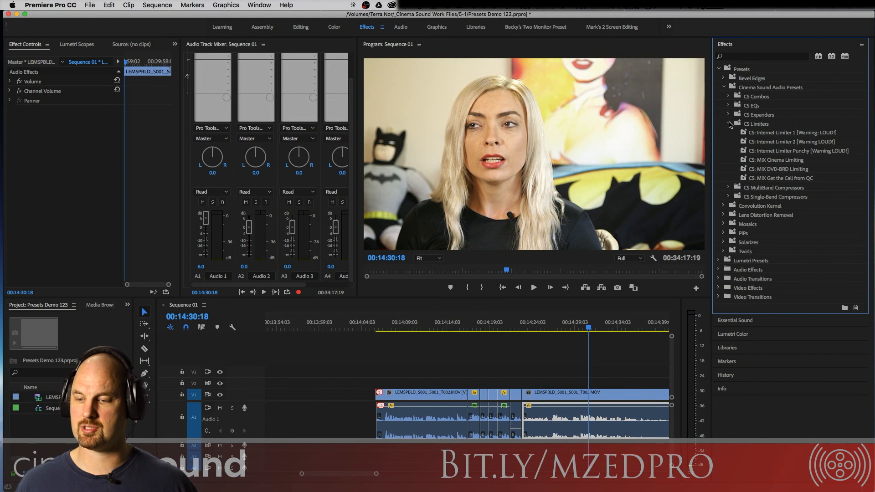
click(729, 133)
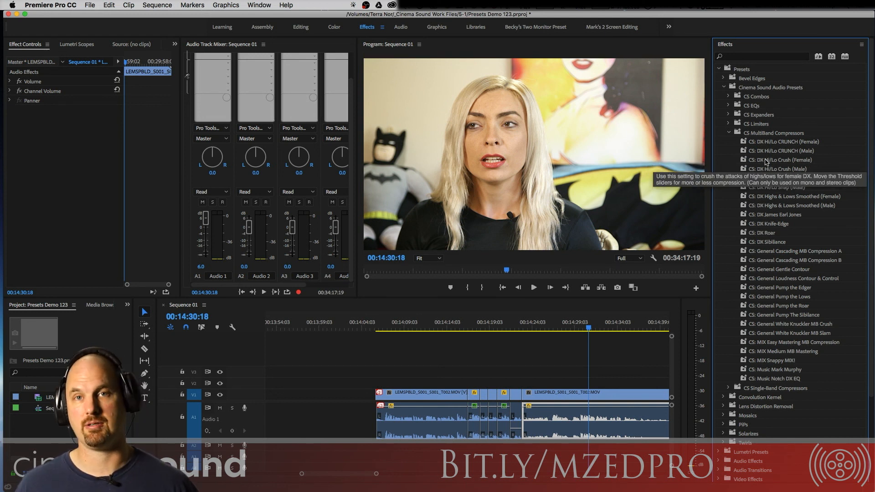
mouse_move(782, 141)
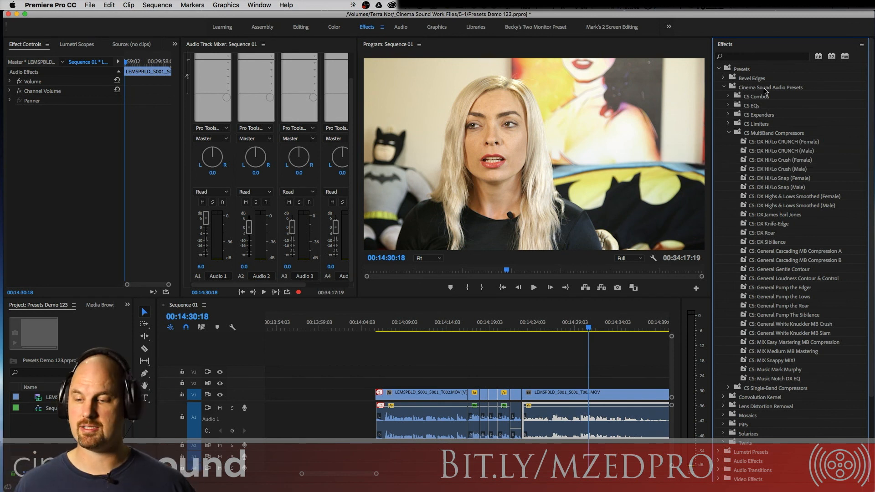
mouse_move(786, 160)
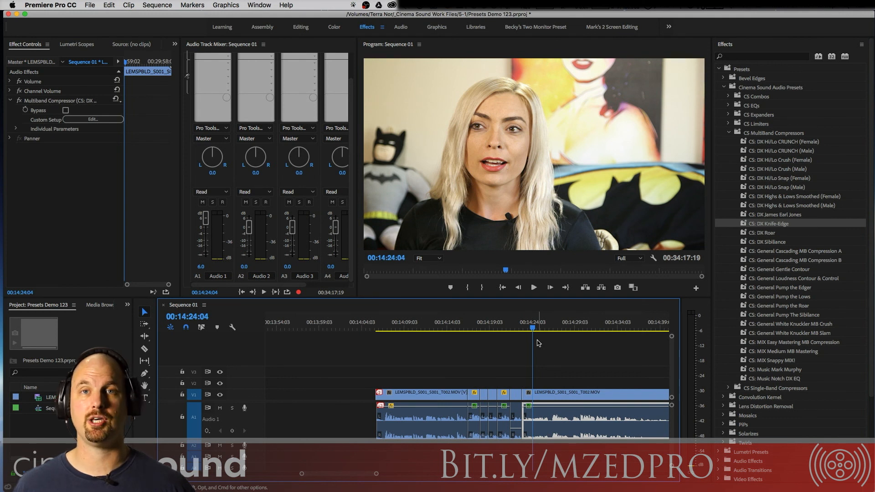
click(532, 288)
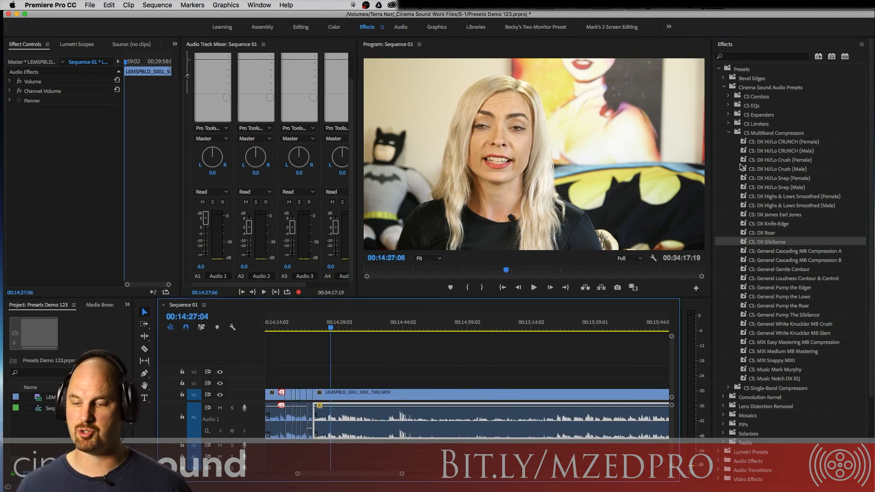
Collapse CS MultiBand Compressors and expand CS Single-Band Compressors in the Effects panel.
click(728, 133)
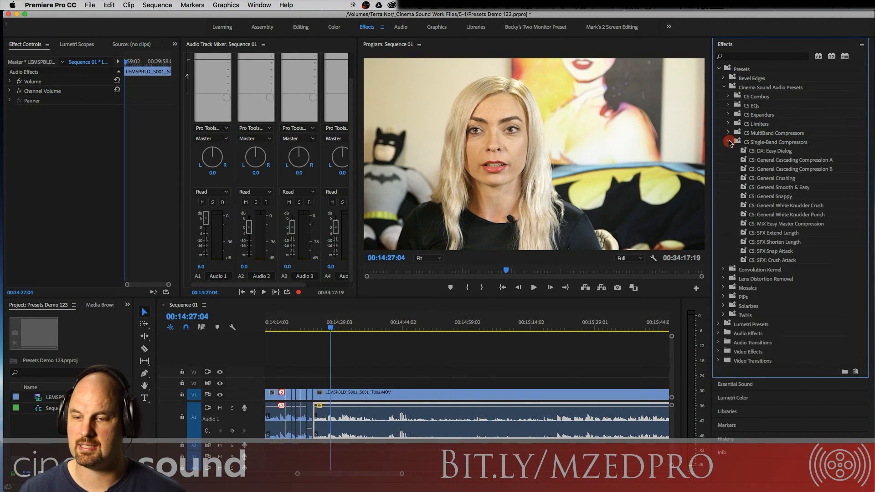
click(729, 133)
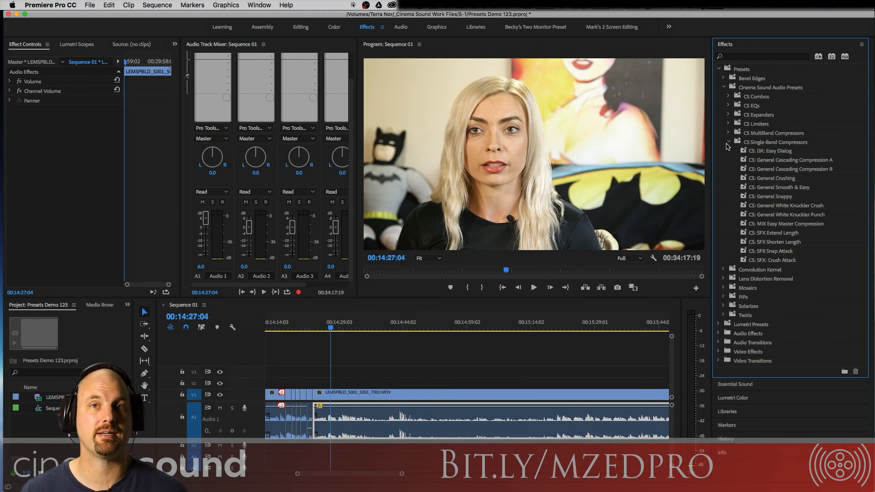
mouse_move(804, 160)
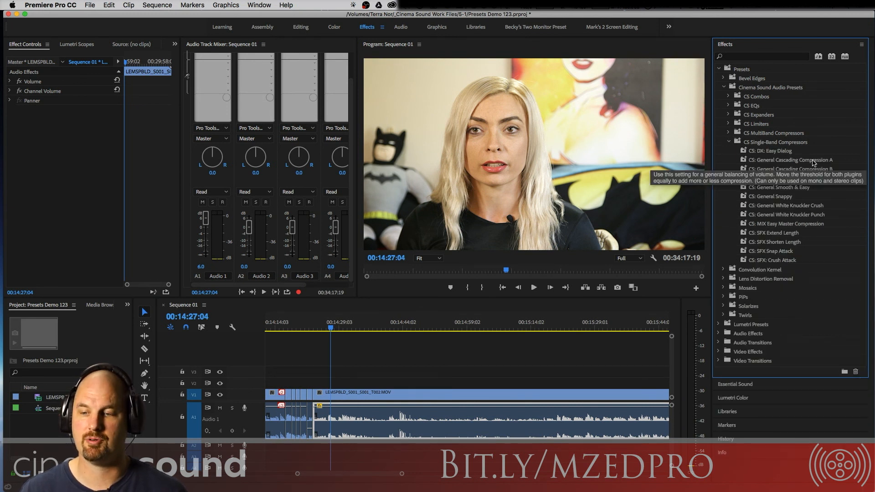